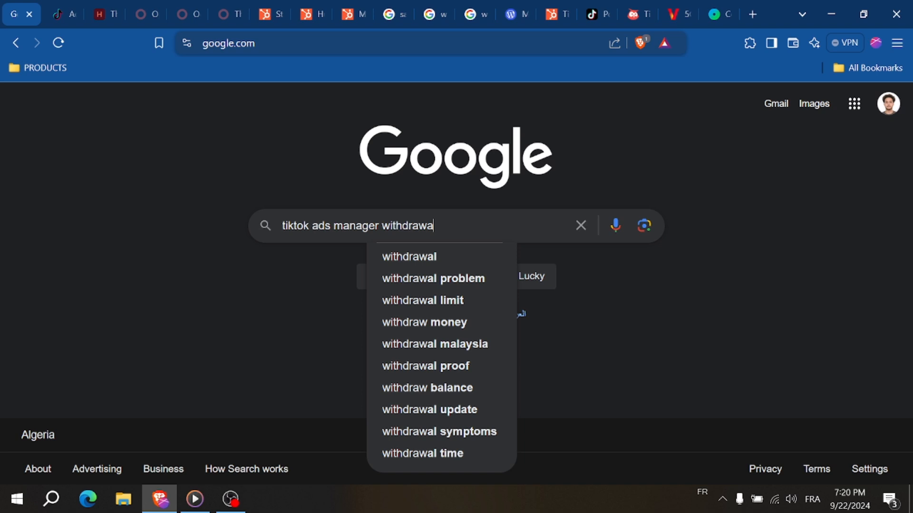
Step: Run the Google search for 'tiktok ads manager withdrawal' to show the featured snippet
key("Enter")
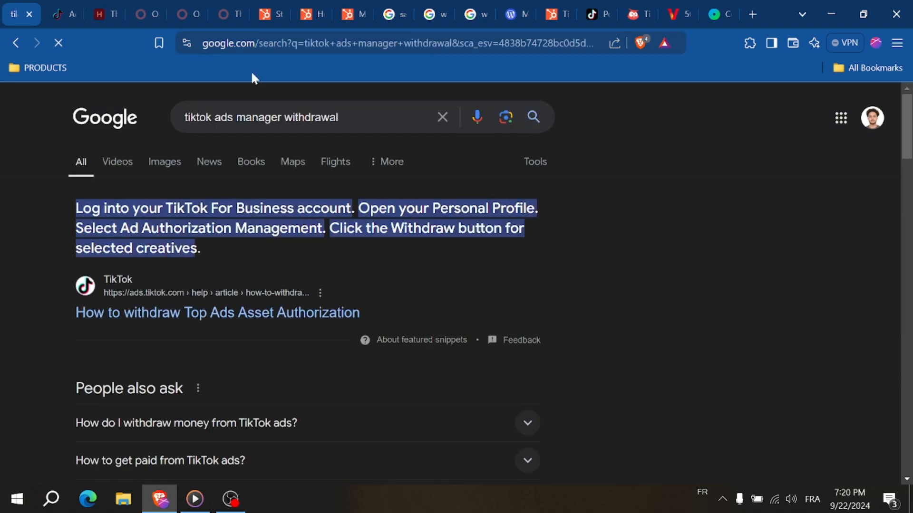
mouse_move(260, 323)
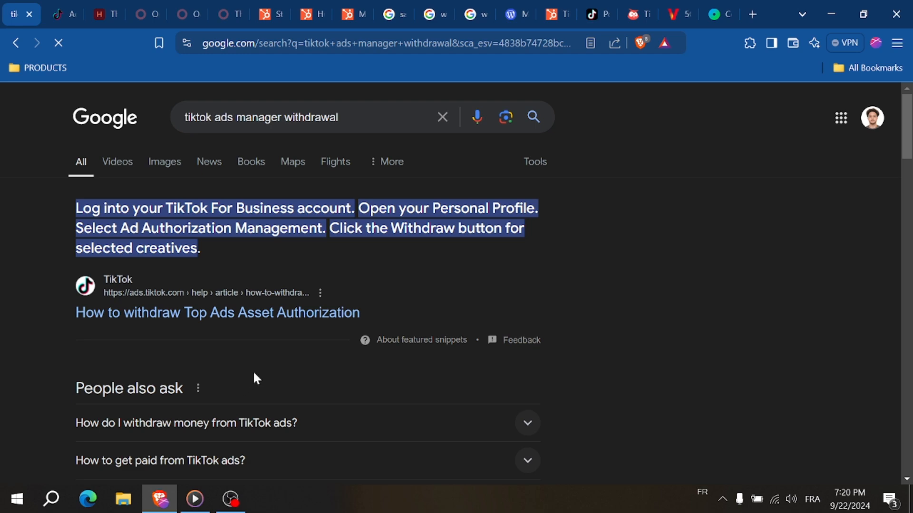
Step: View the 'How to withdraw Top Ads Asset Authorization' article and read through its withdrawal steps
left_click(217, 313)
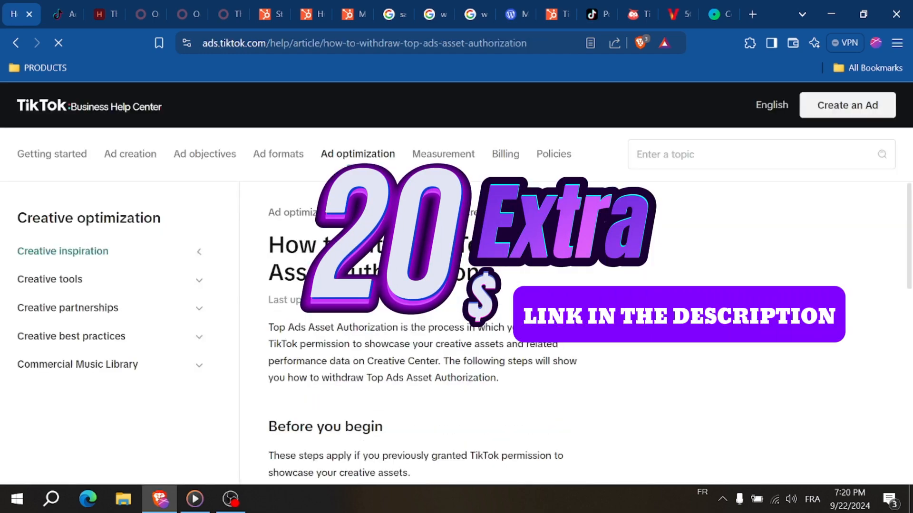
left_click(63, 251)
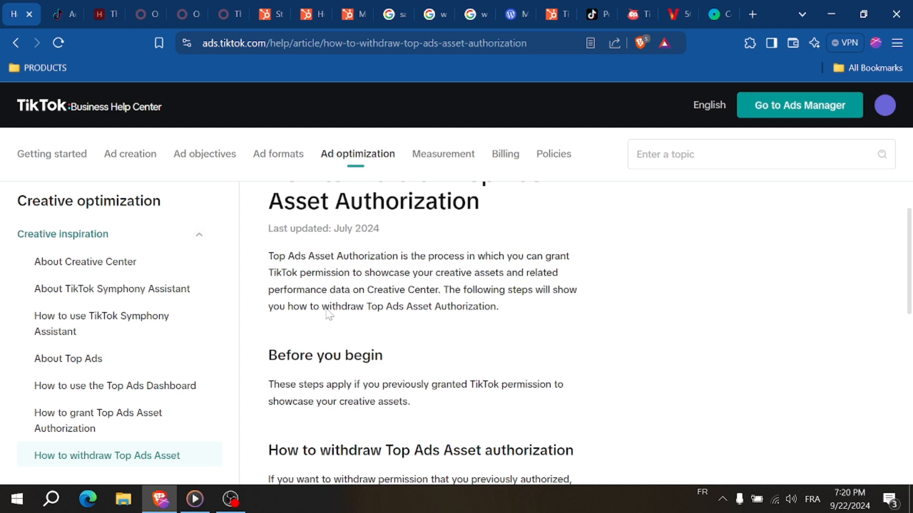
scroll("down", 3)
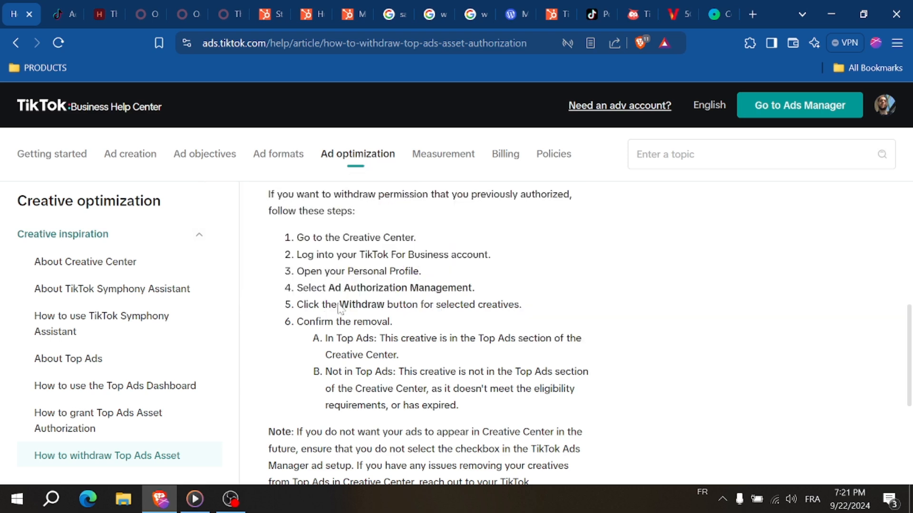
mouse_move(340, 308)
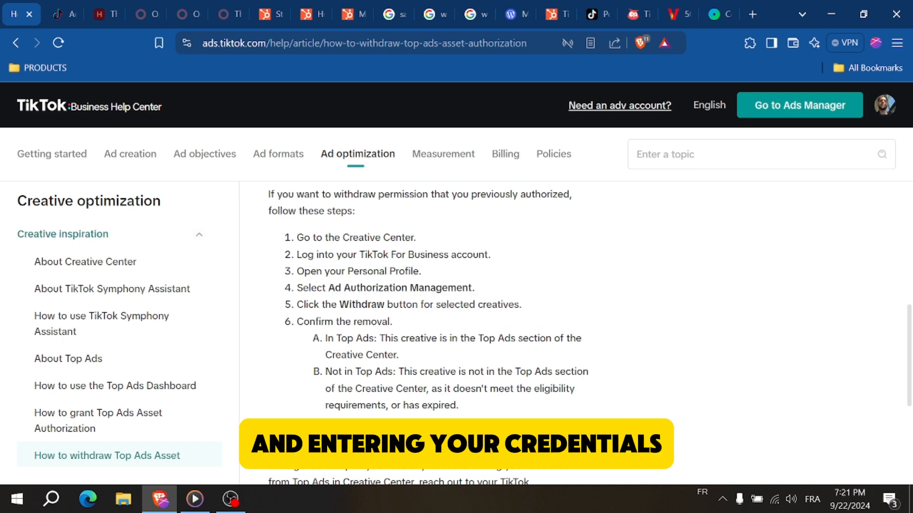
scroll("down", 3)
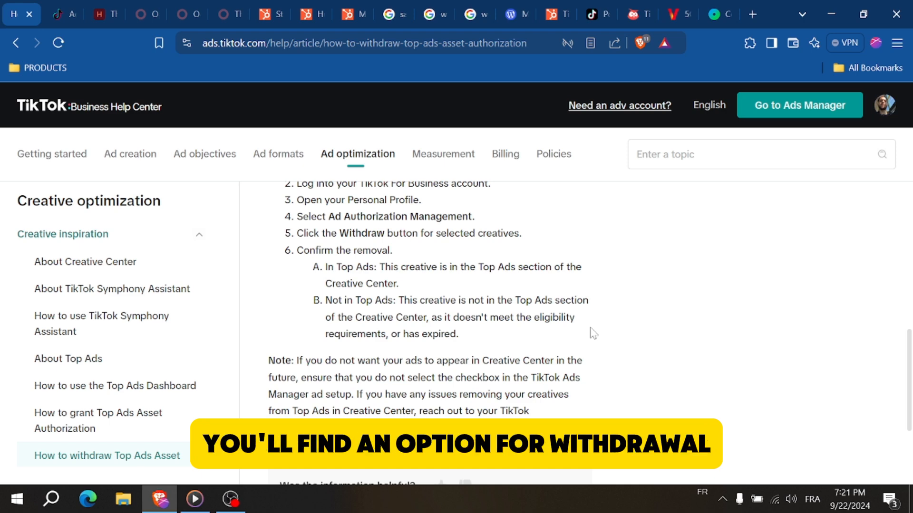
scroll("down", 3)
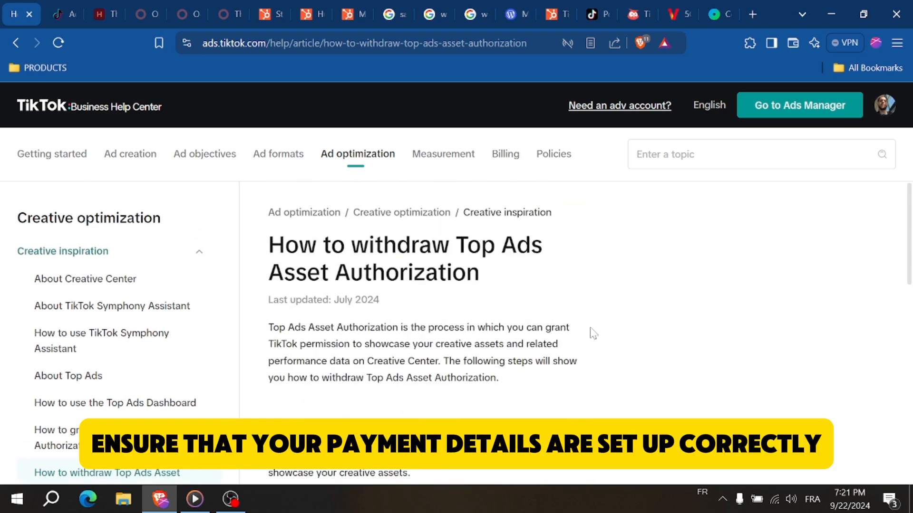
Step: Search the help for 'withdraw income' (no results) and bring up the Ad creation topics menu
left_click(63, 251)
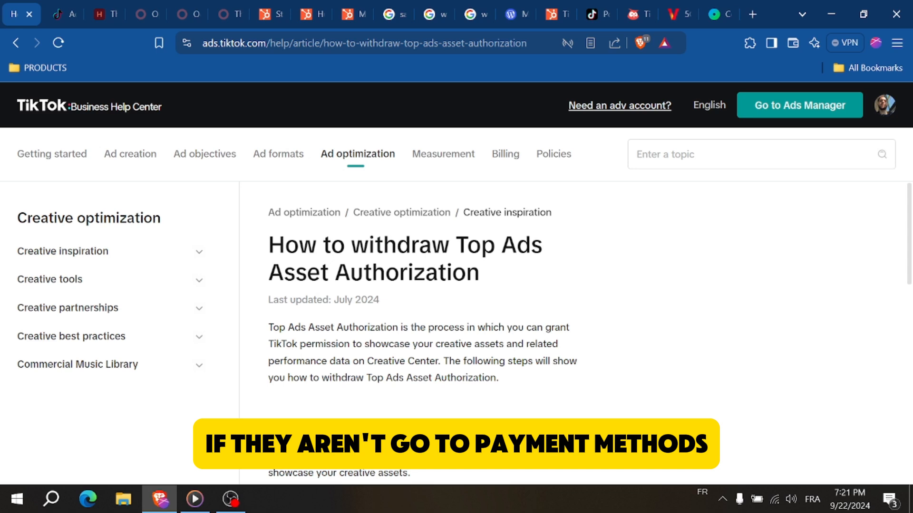
type("withdraw income")
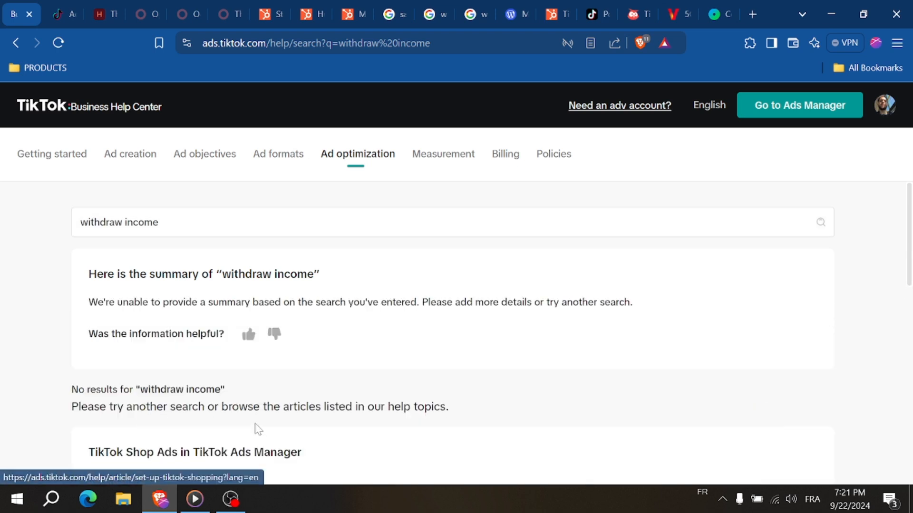
scroll("down", 3)
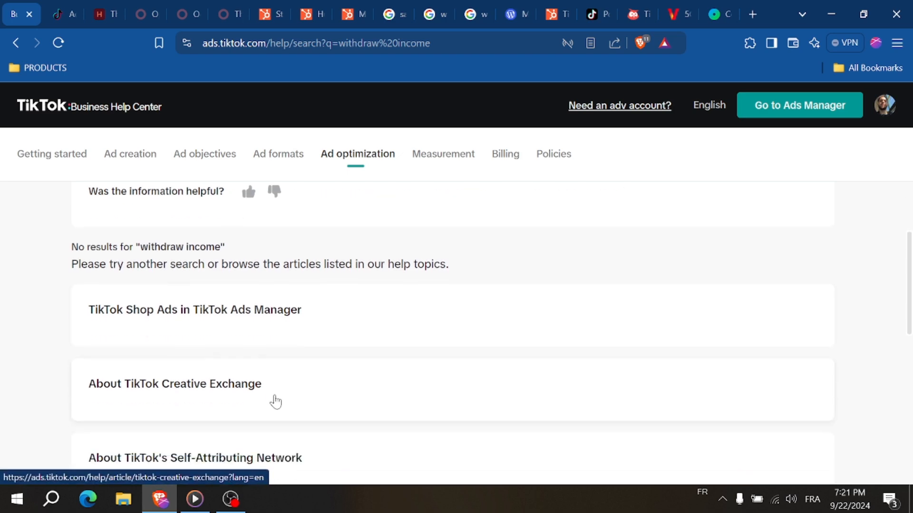
left_click(357, 154)
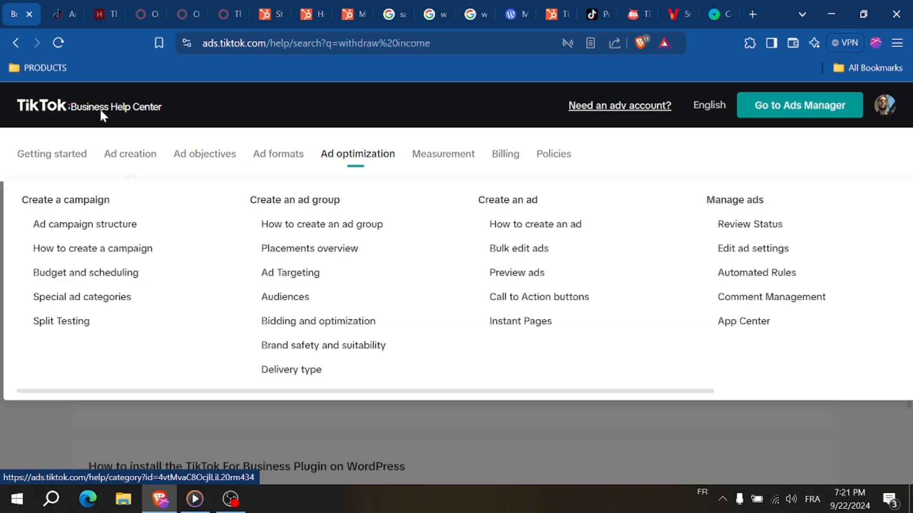